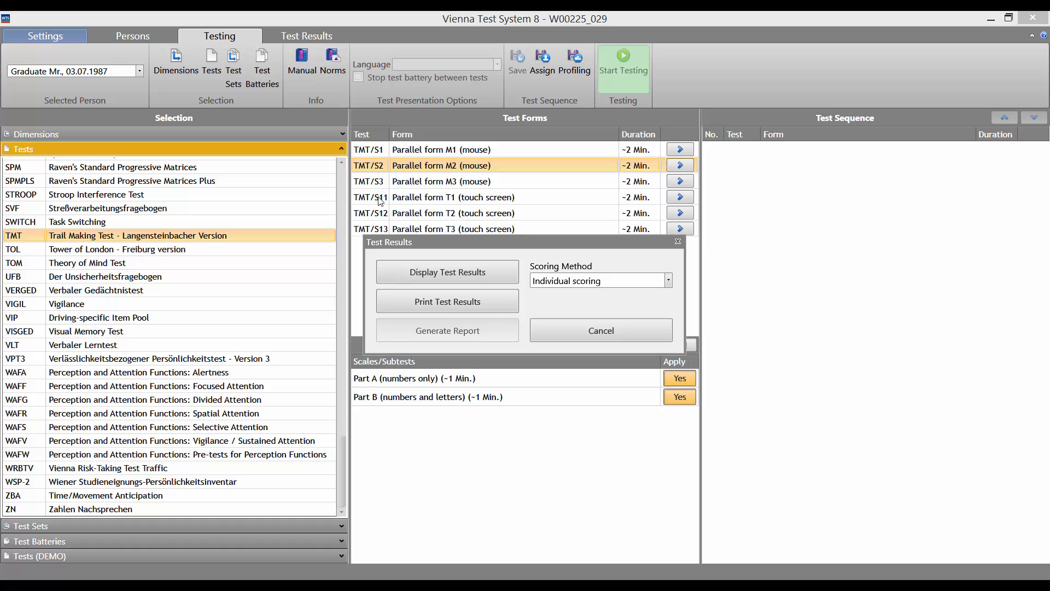
mouse_move(743, 123)
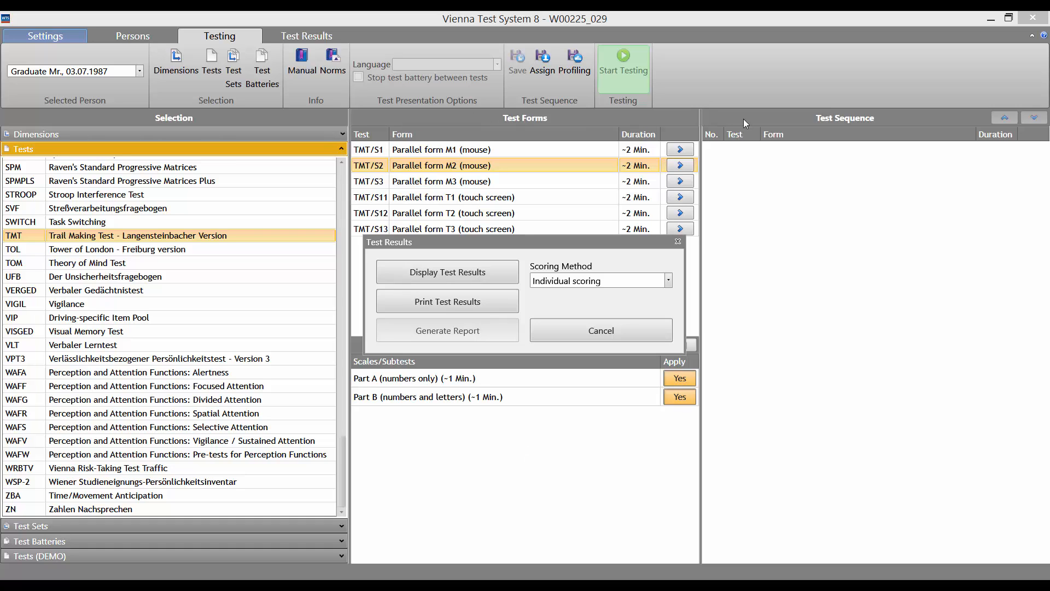
mouse_move(415, 205)
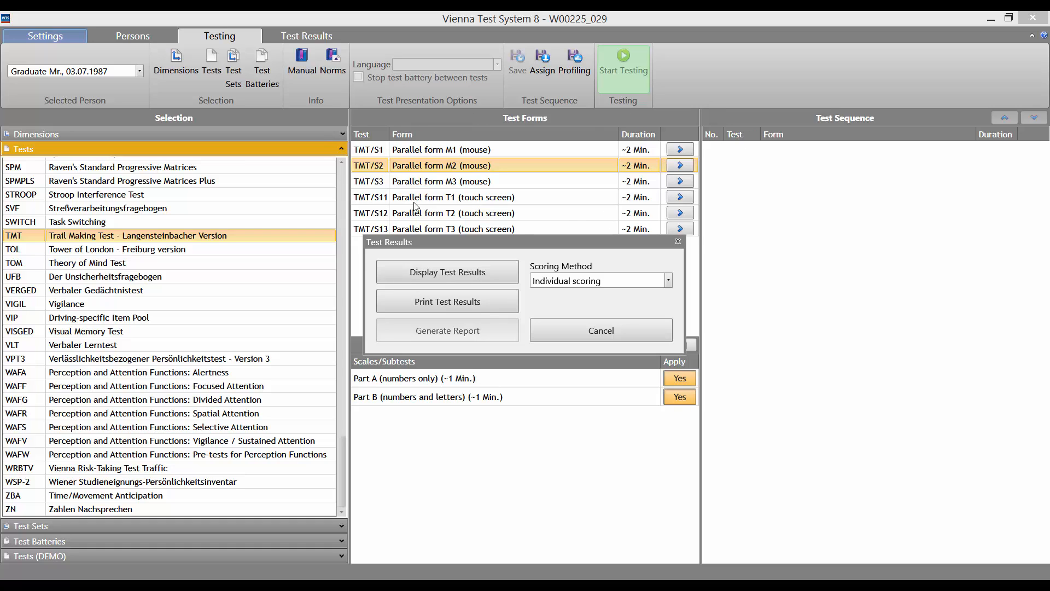
mouse_move(456, 236)
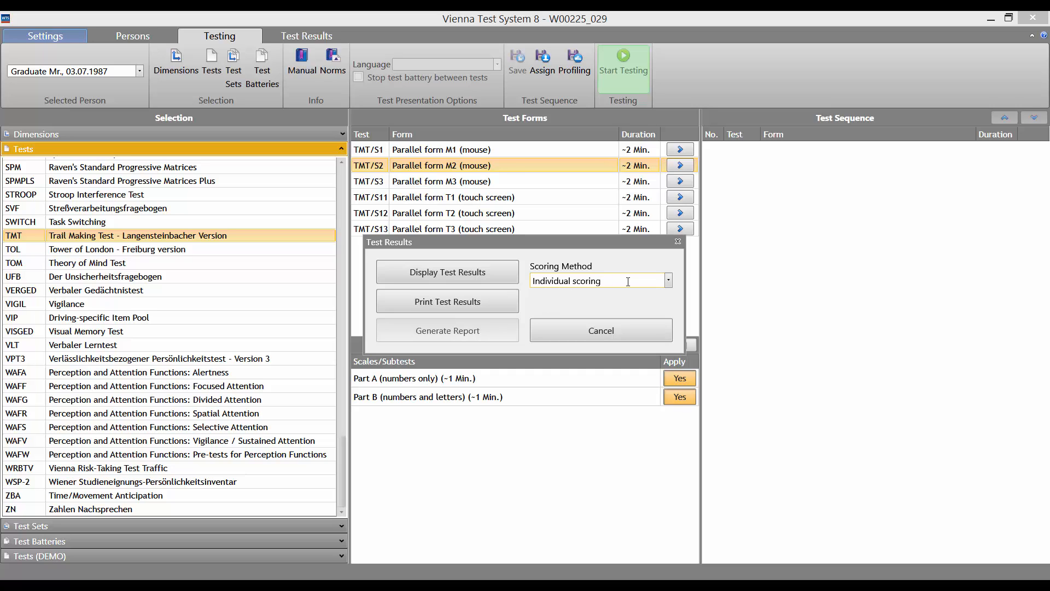
mouse_move(444, 274)
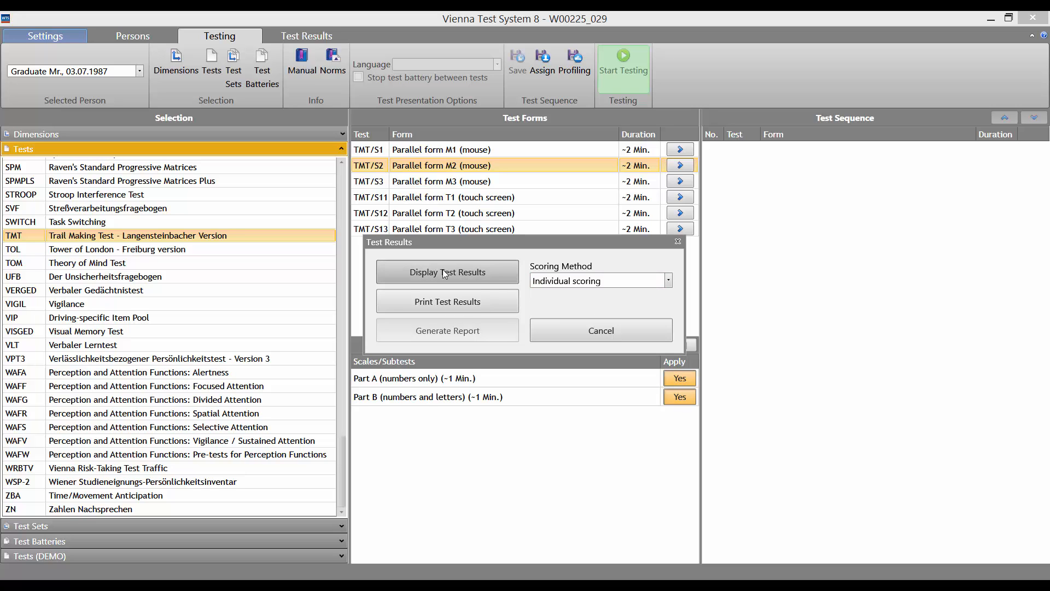
Show the TMT scoring report with raw scores, percentile ranks and T-scores
click(447, 272)
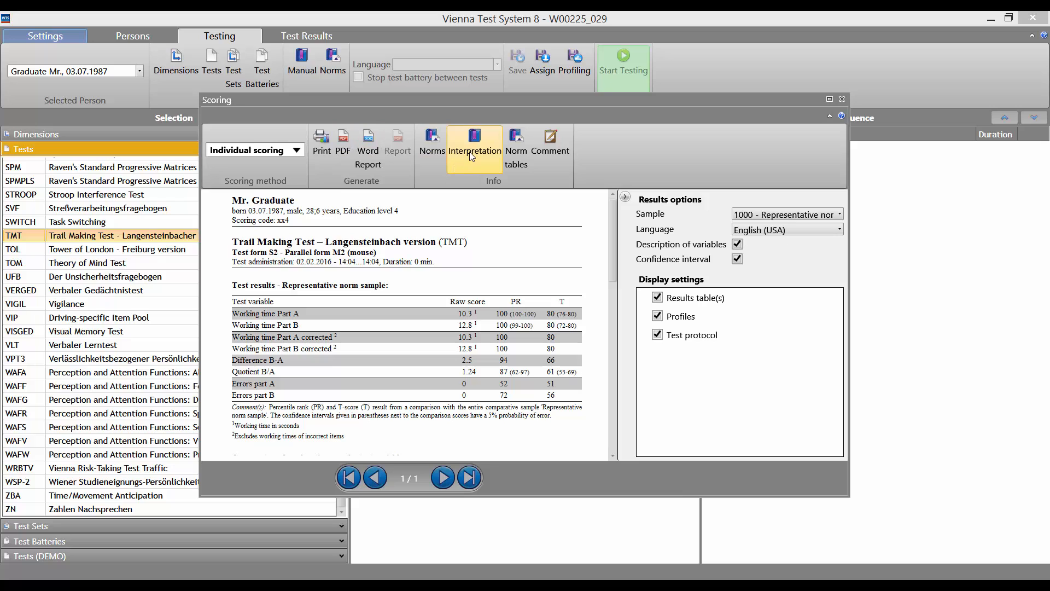
Read the TMT manual's interpretation chapter in Foxit Reader down to the sample profiles and case study
click(474, 140)
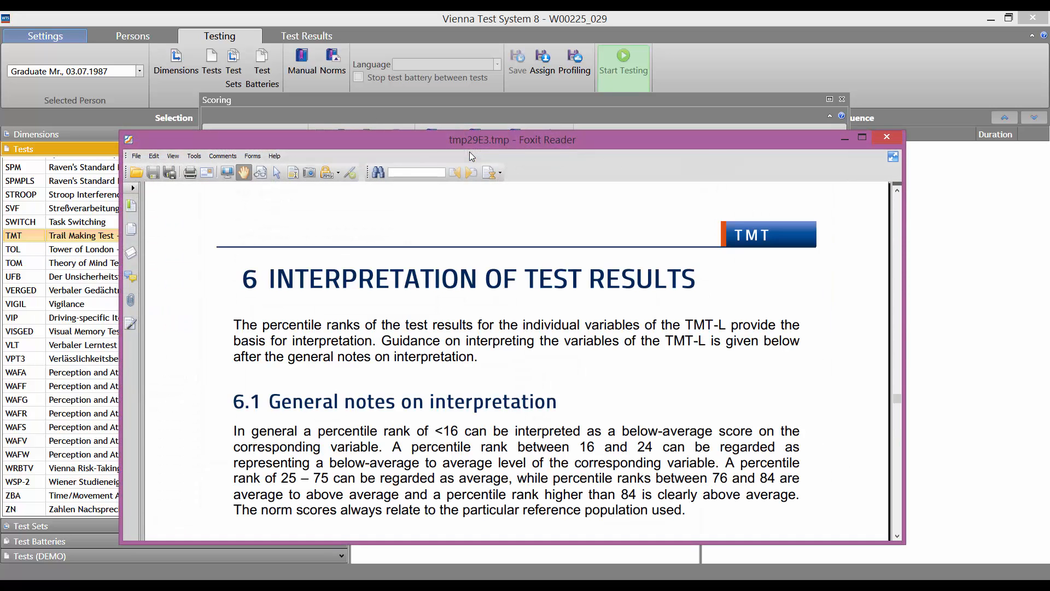
mouse_move(792, 337)
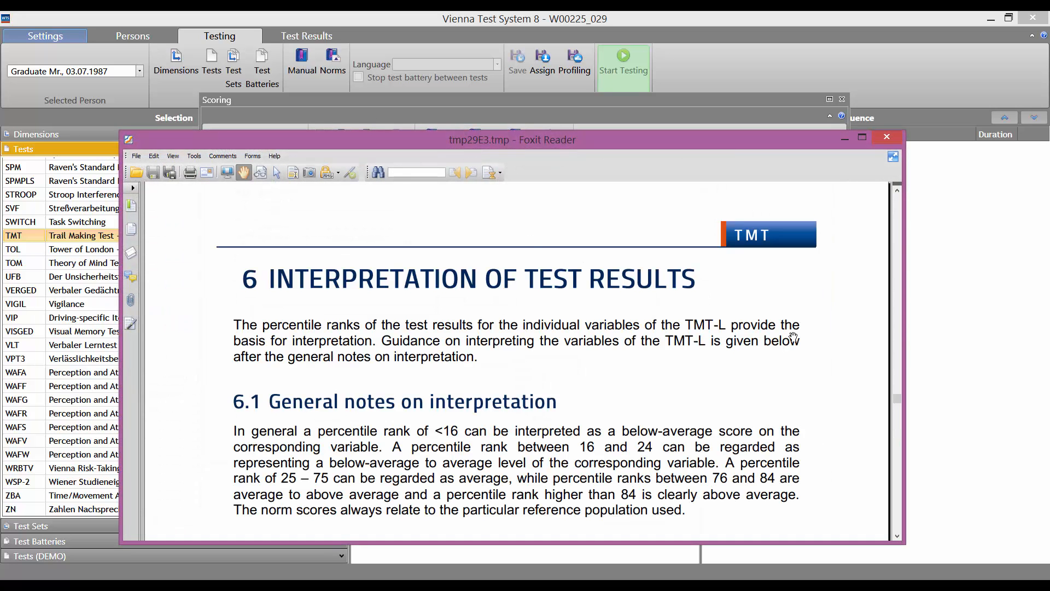
mouse_move(891, 411)
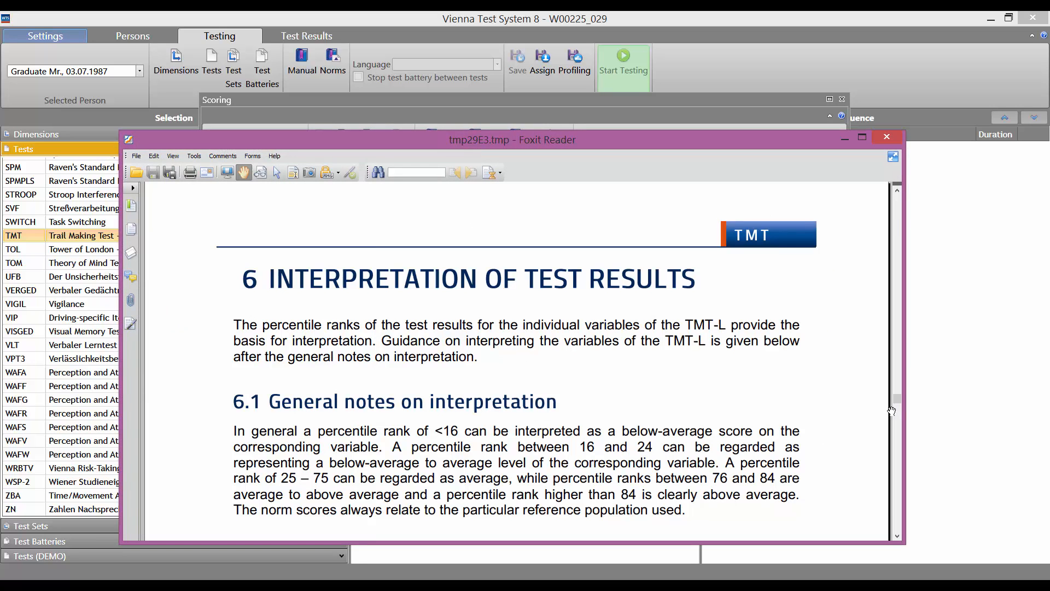
scroll(down, 3)
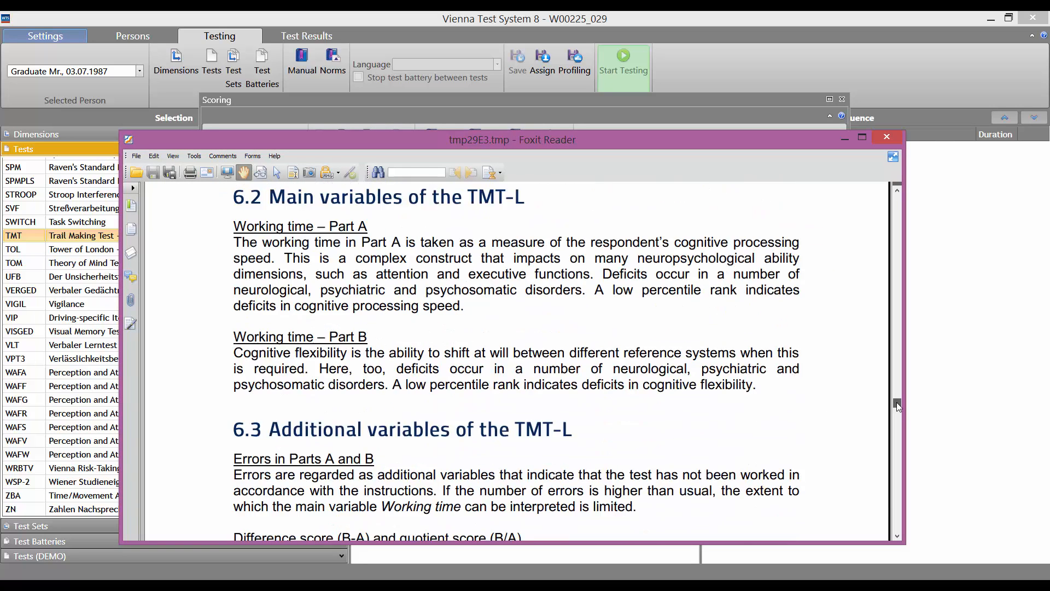
scroll(down, 3)
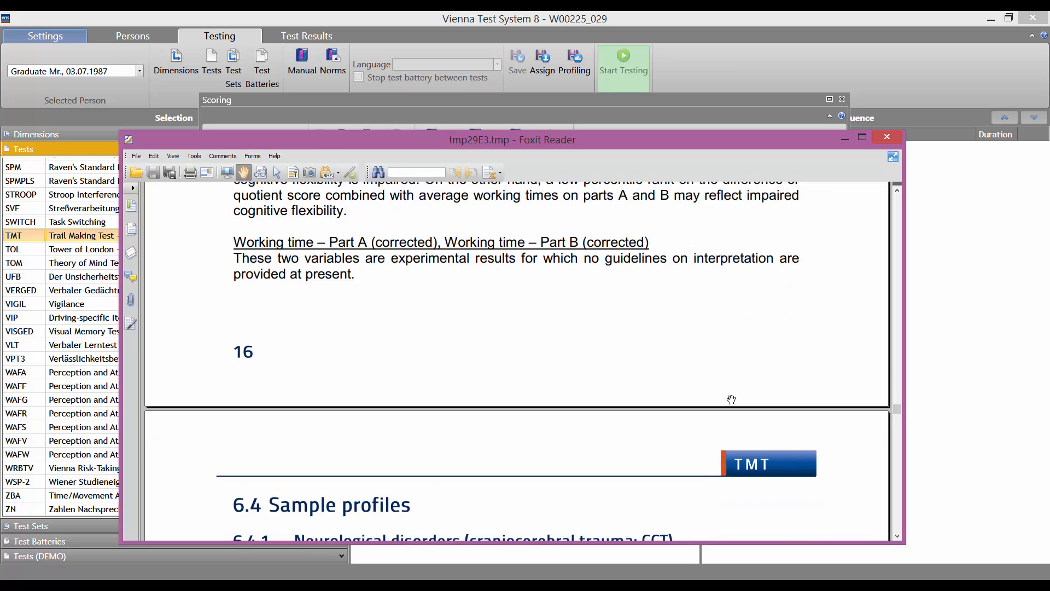
scroll(down, 3)
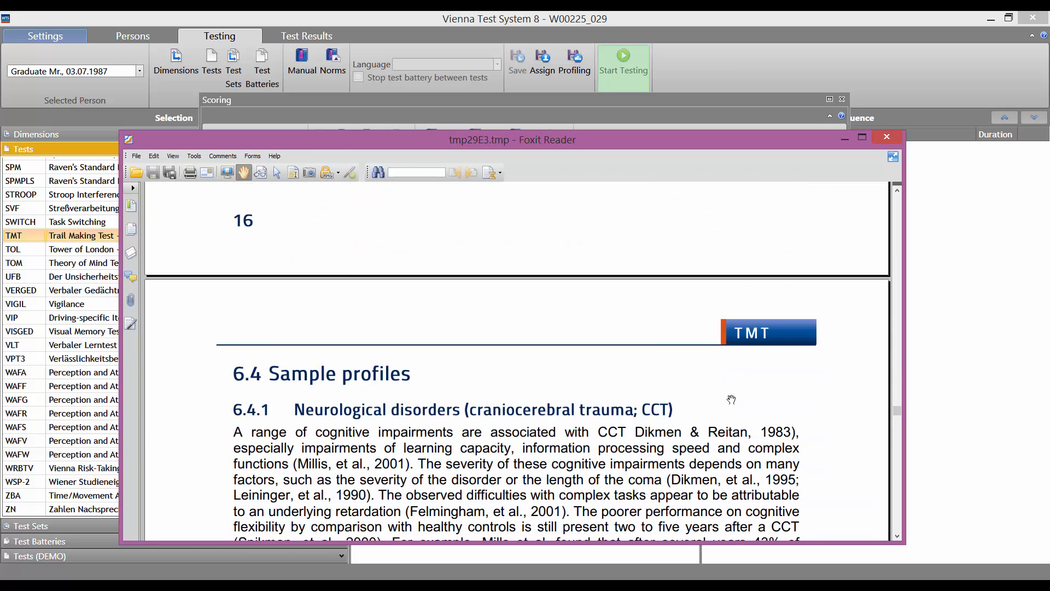
scroll(down, 3)
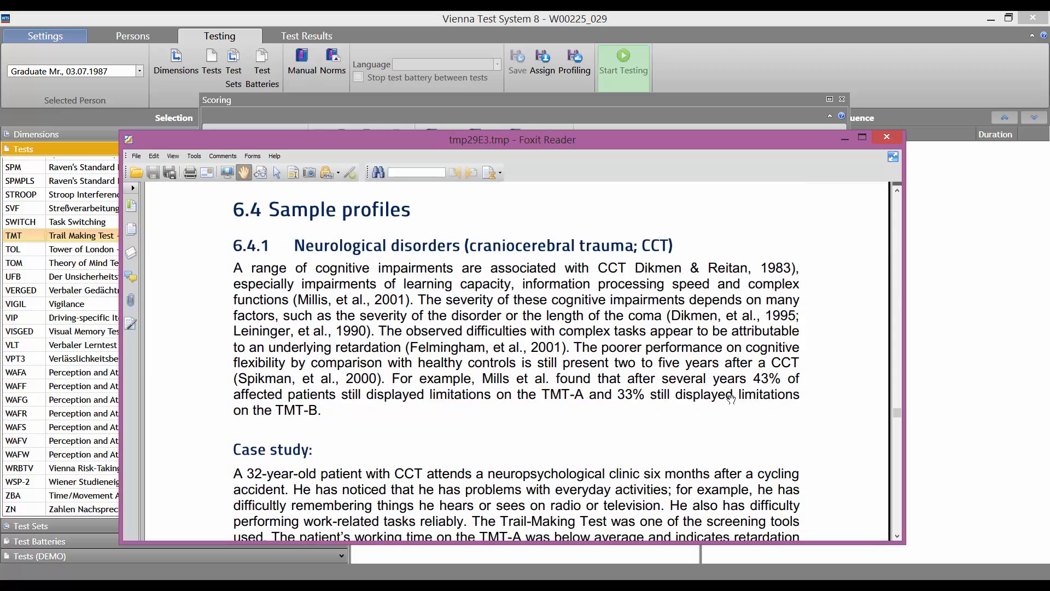
scroll(down, 3)
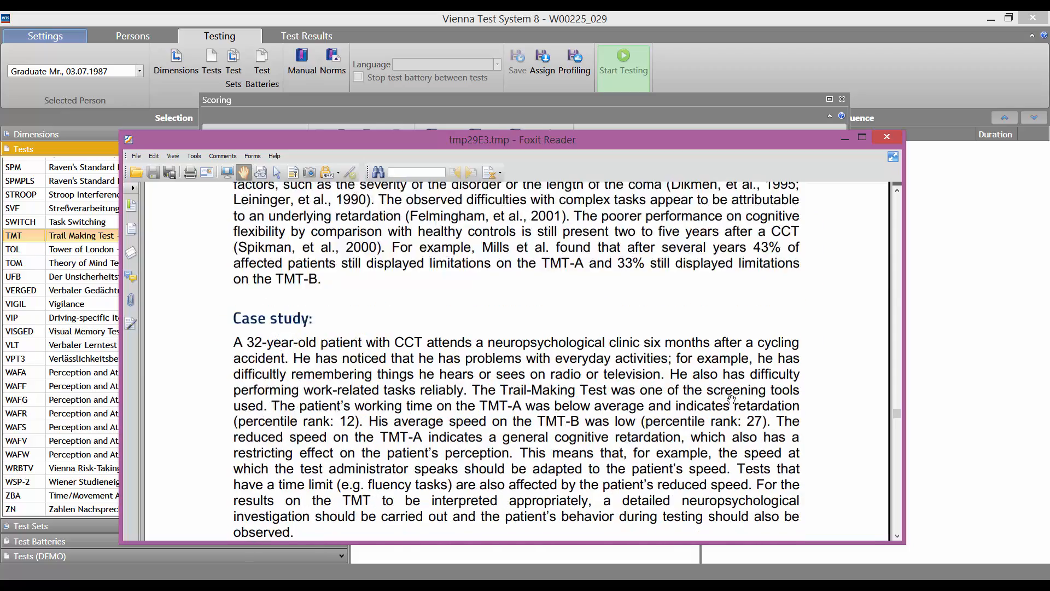
scroll(down, 3)
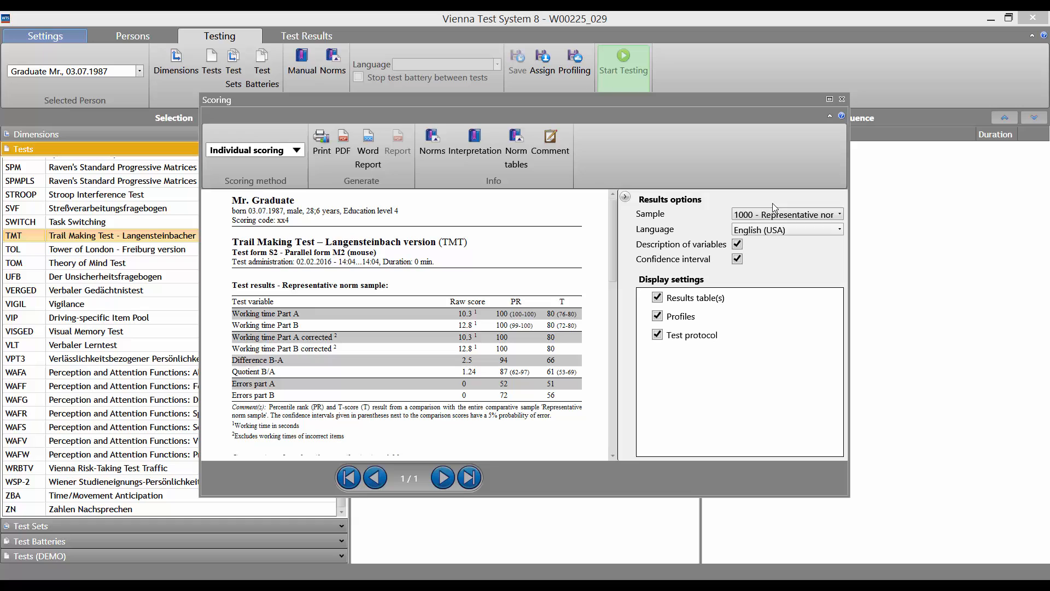
mouse_move(772, 202)
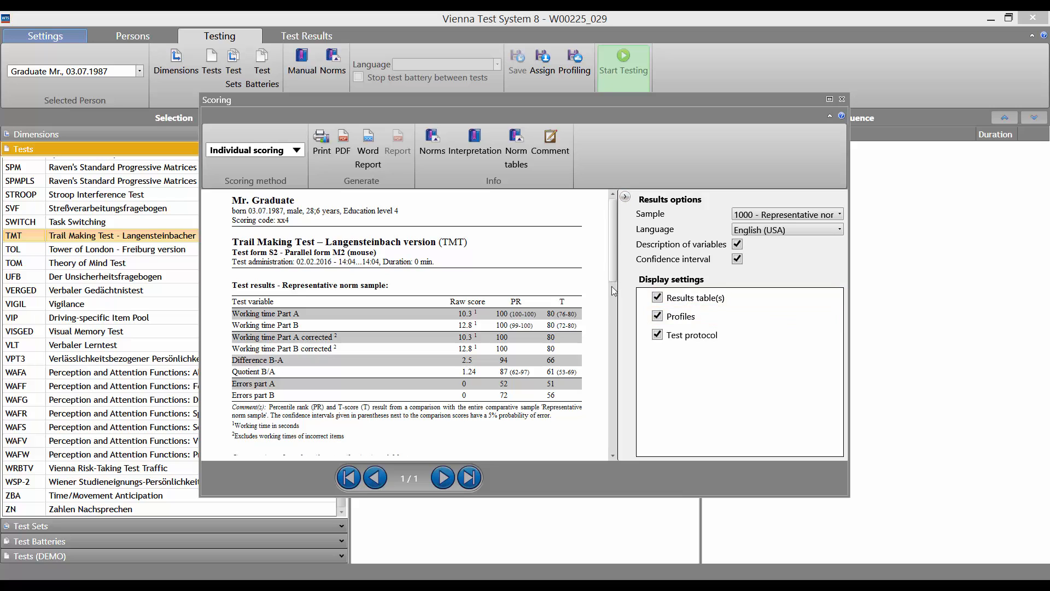
Hide the profile chart under Display settings, leaving the results table, comments and test protocol
scroll(down, 3)
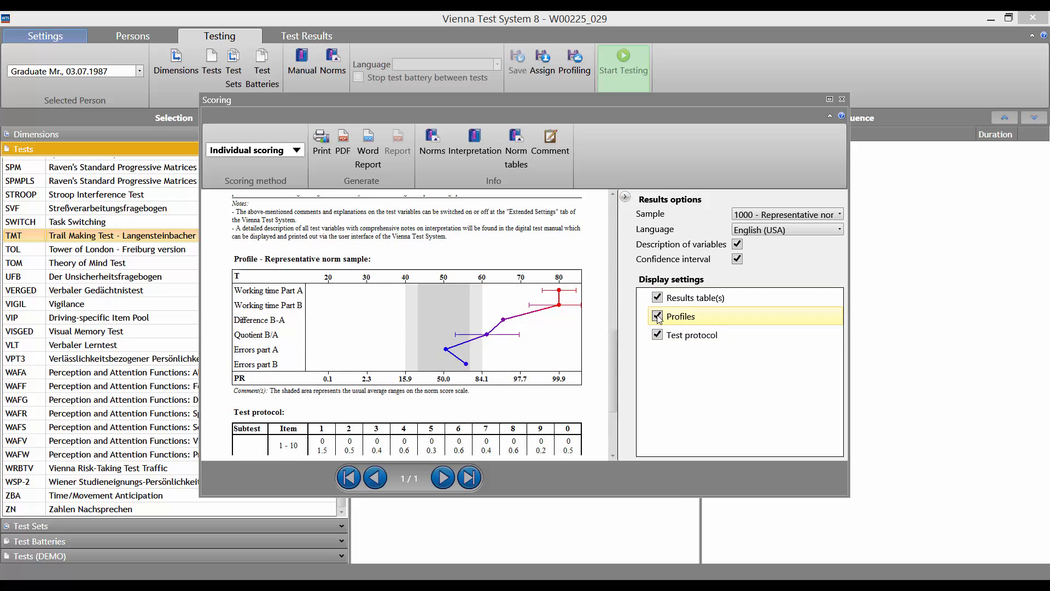
click(657, 316)
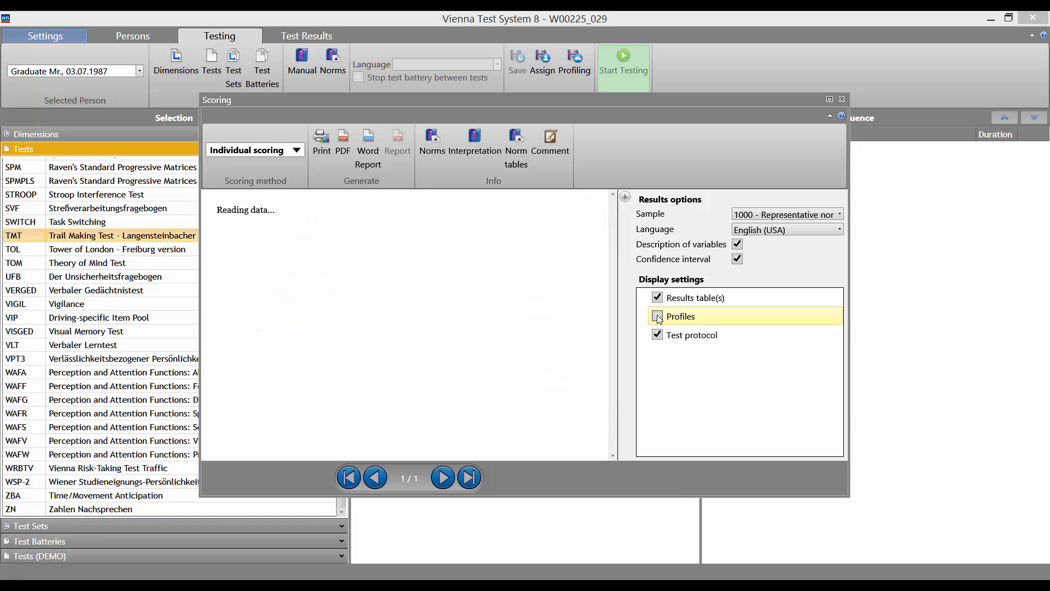
click(656, 316)
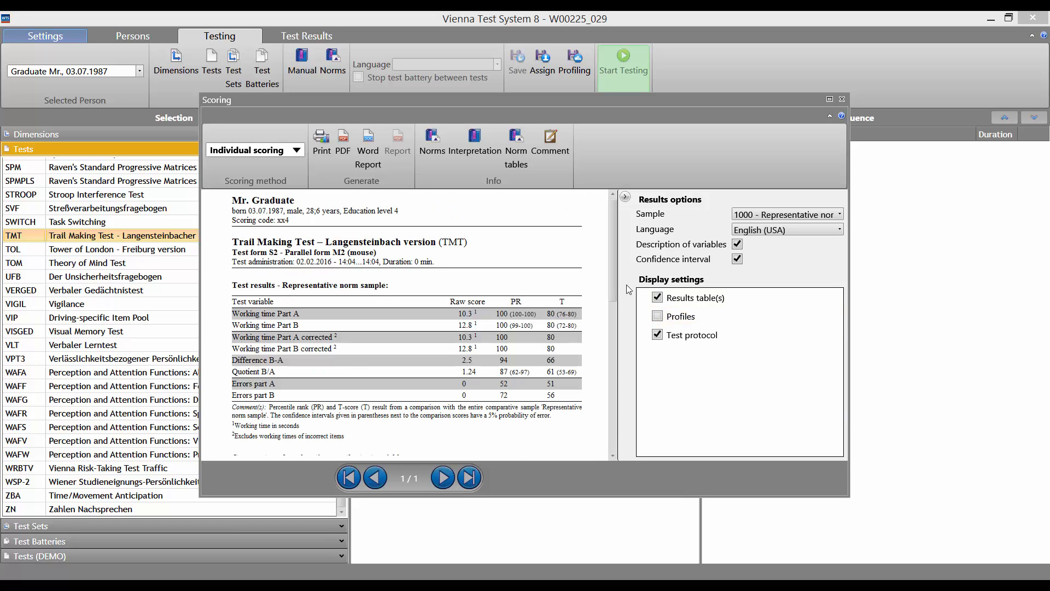
scroll(down, 3)
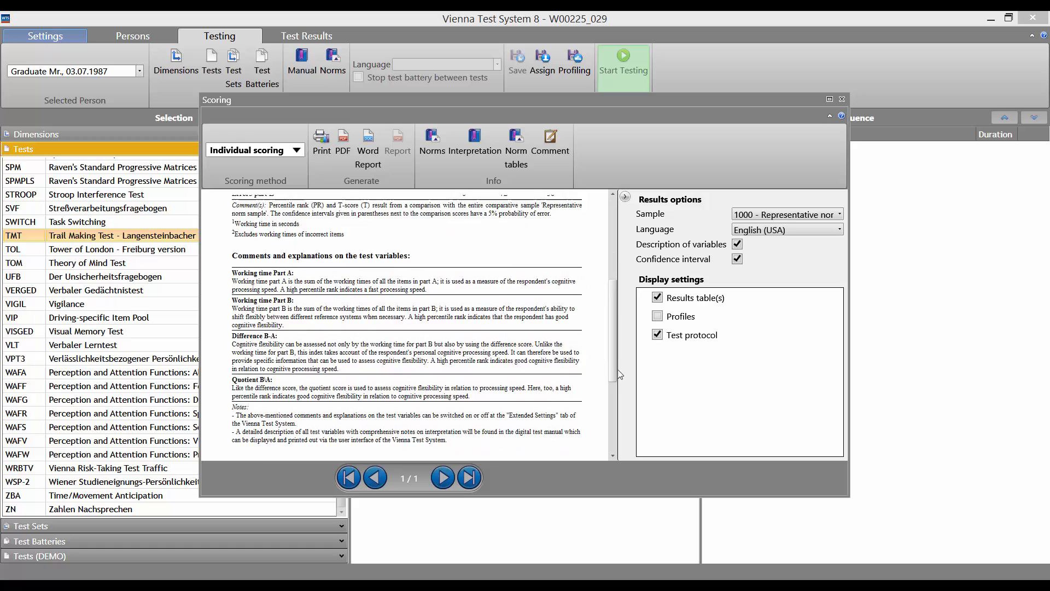
scroll(down, 3)
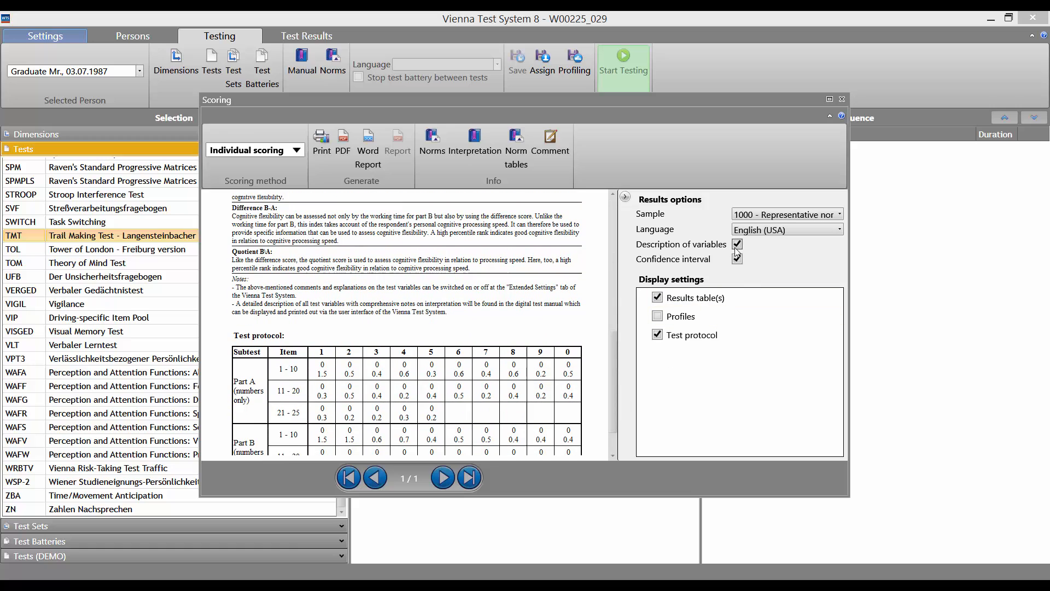
click(737, 258)
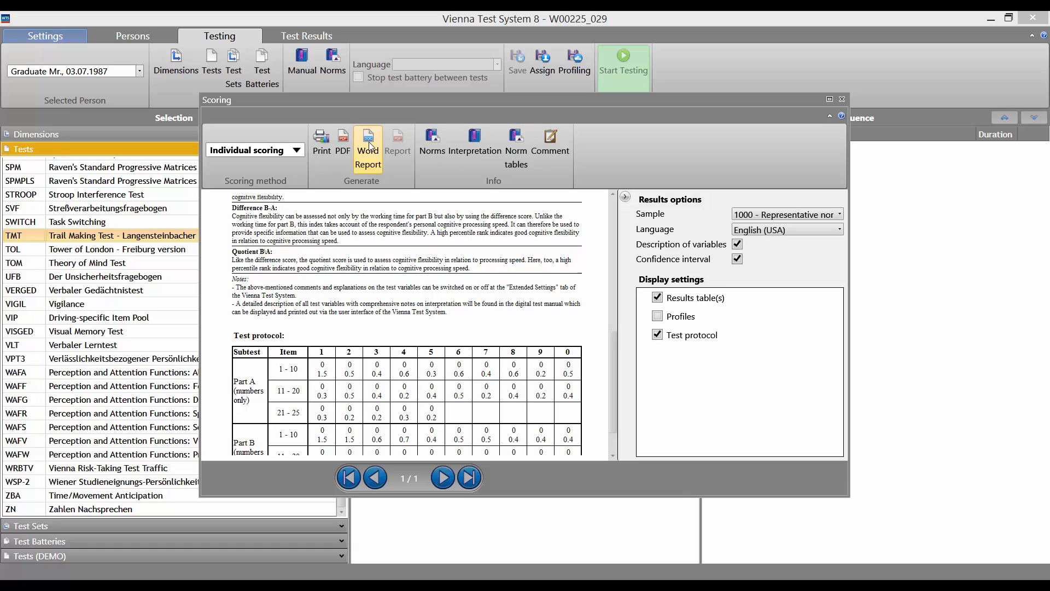
click(368, 140)
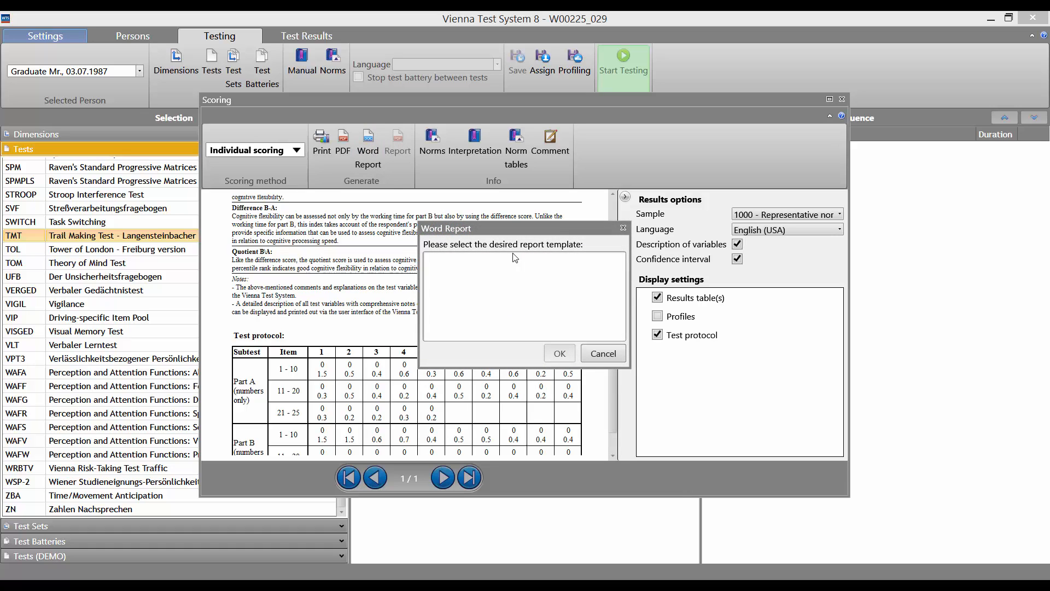
mouse_move(602, 359)
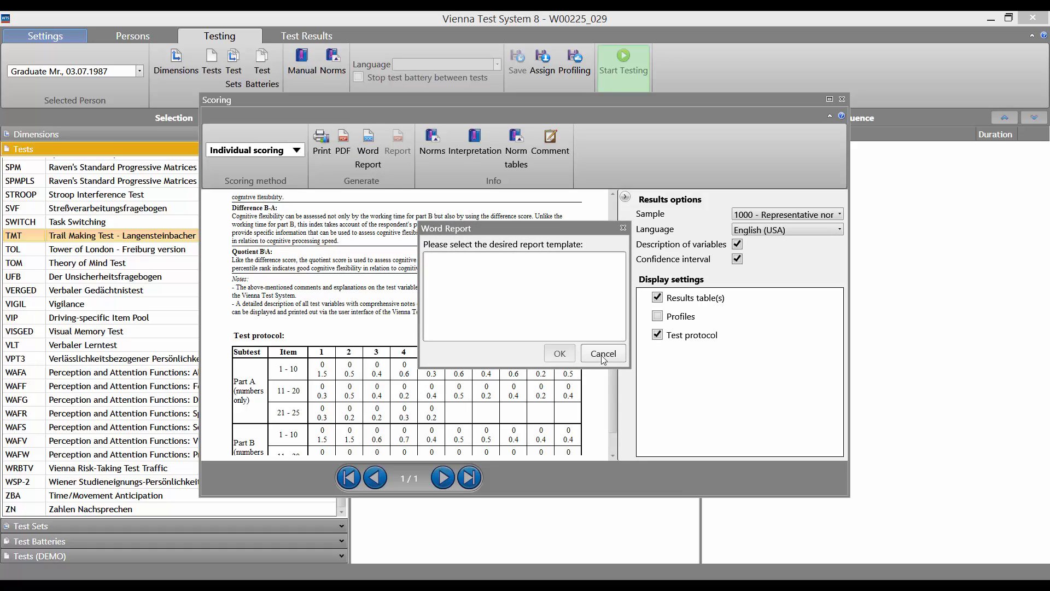
mouse_move(607, 353)
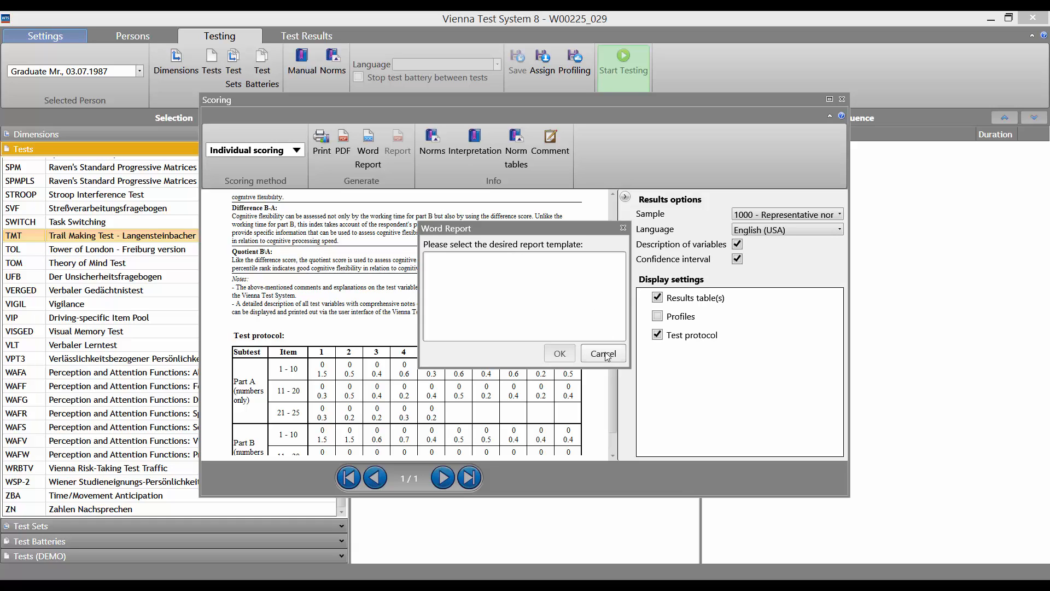
click(604, 353)
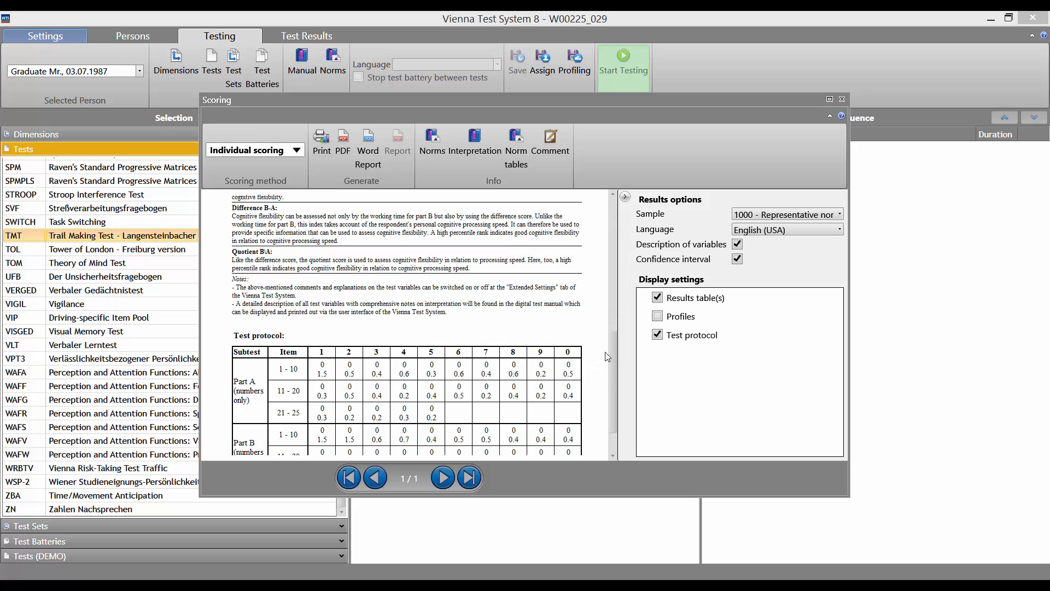
mouse_move(613, 358)
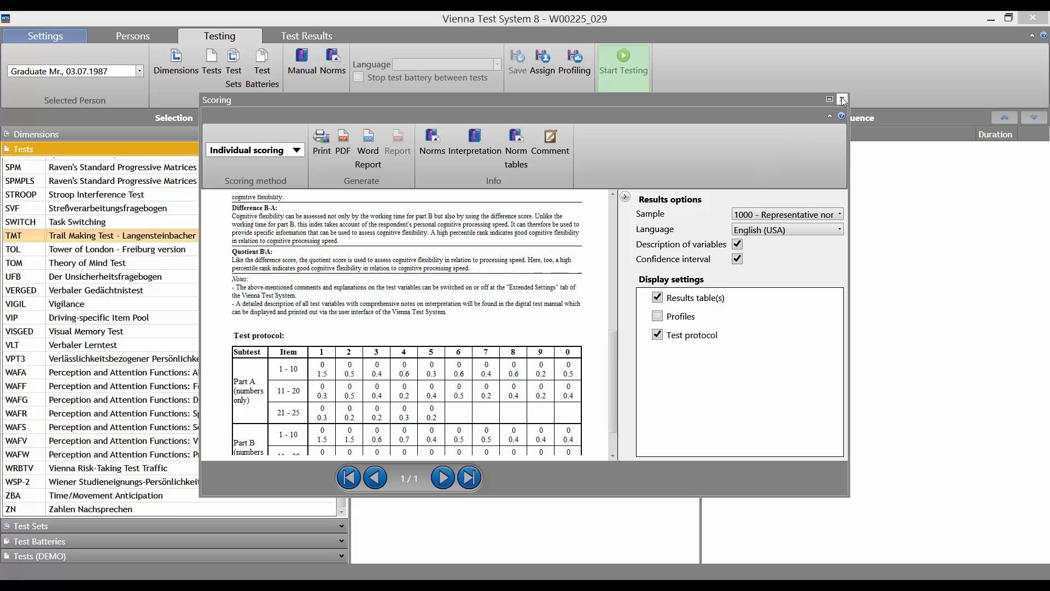
Close the Scoring window to return to the Trail Making Test forms list
click(842, 98)
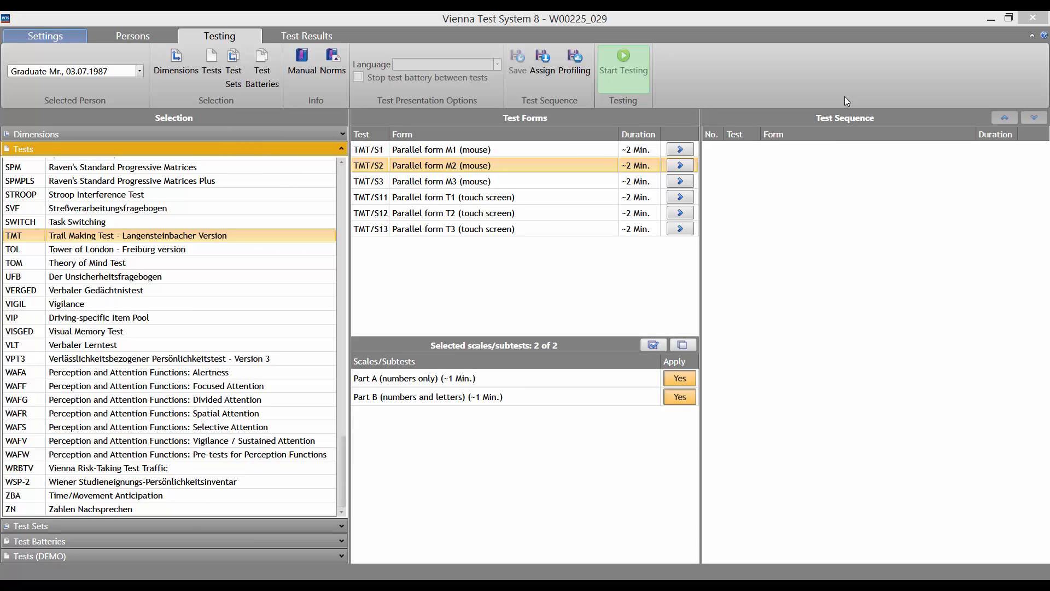
mouse_move(372, 119)
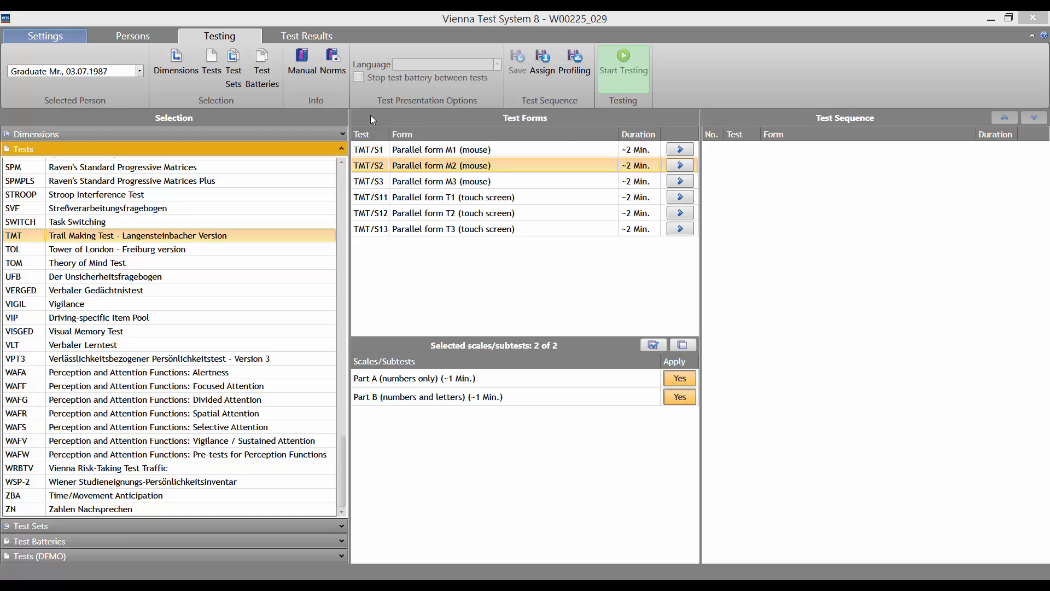